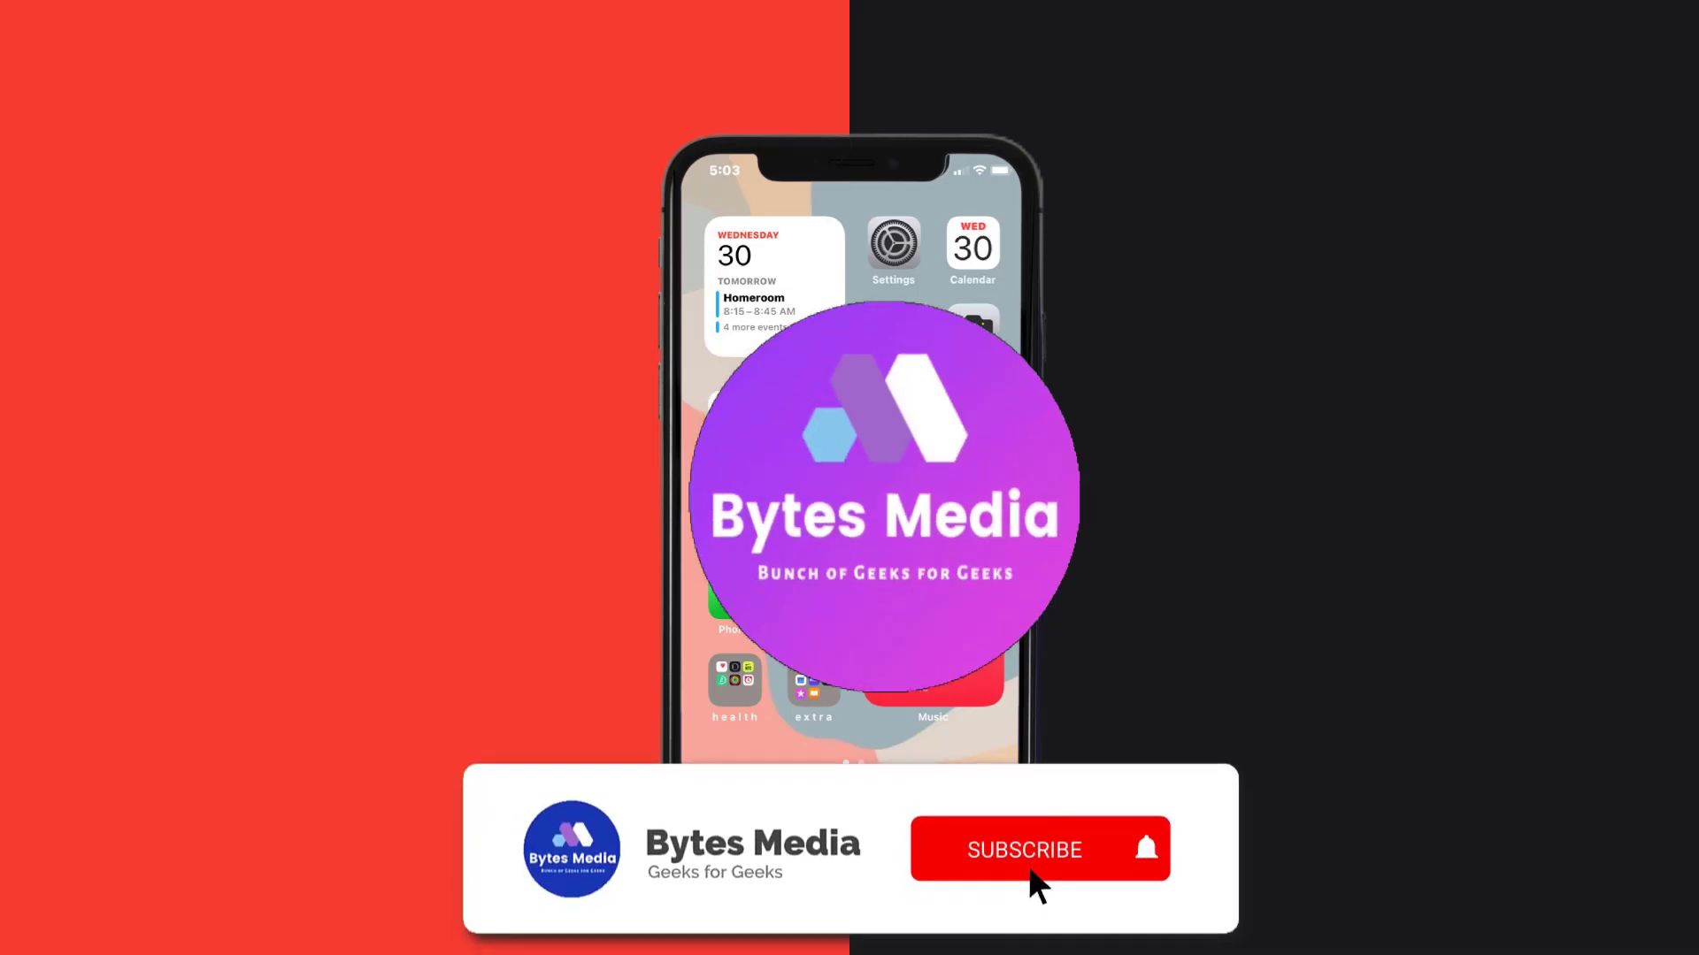
Search the App Store for 'ticketek app' and start the Ticketek update
click(1025, 849)
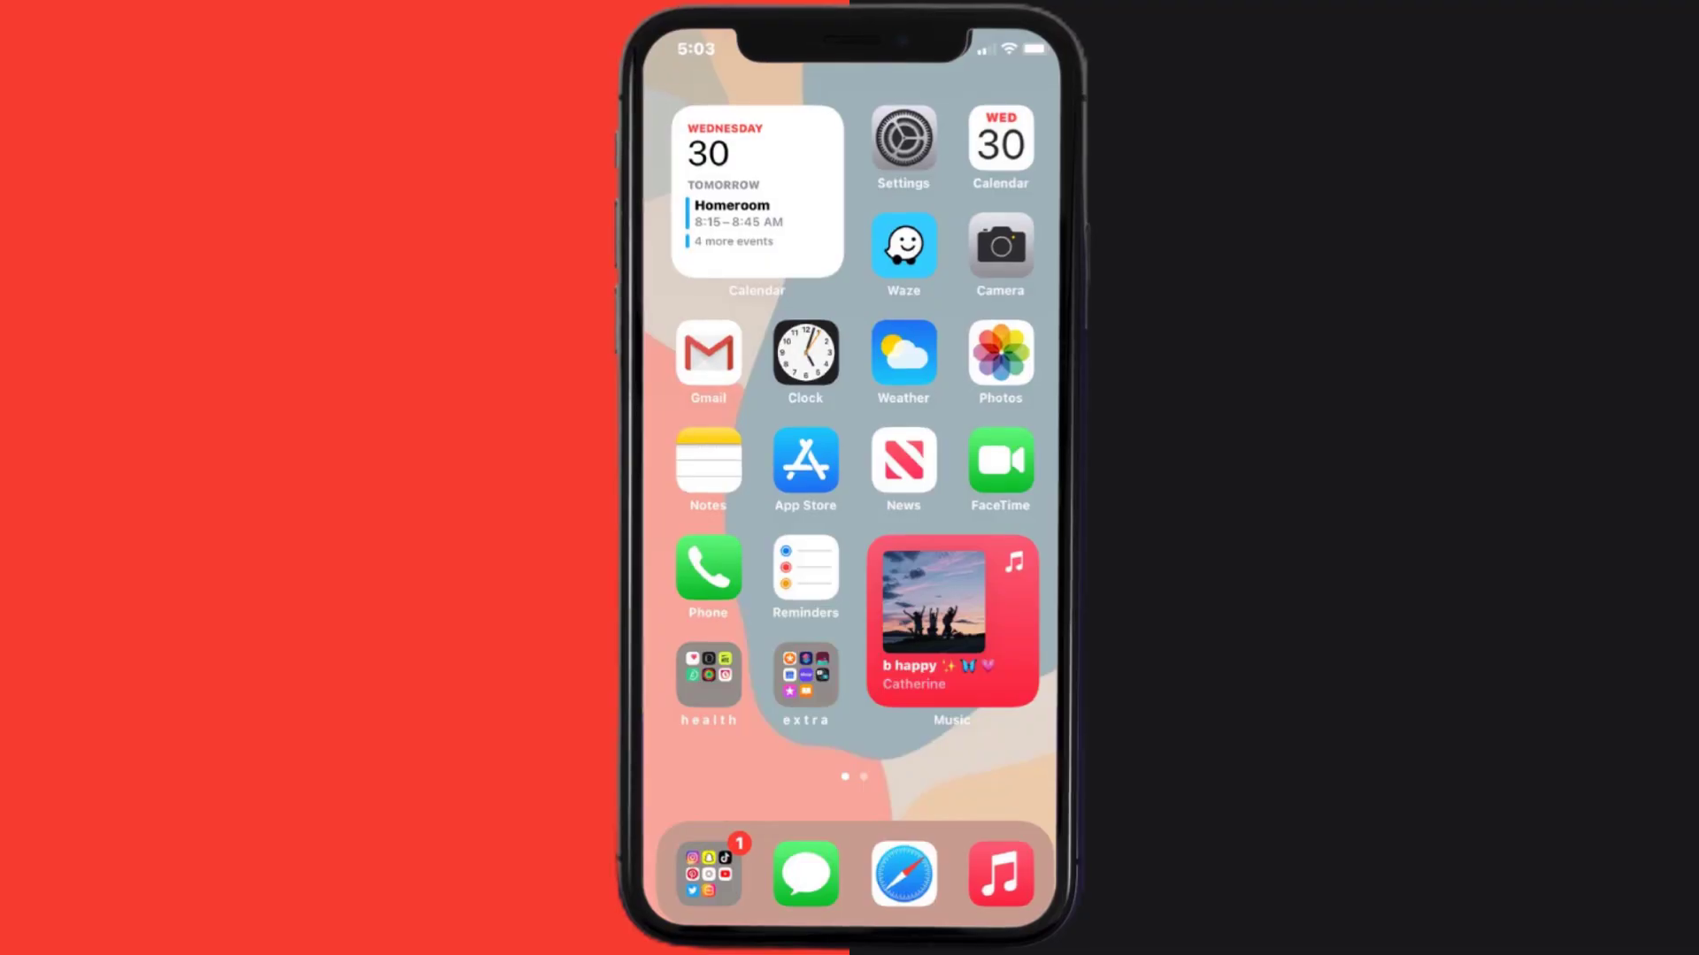
click(805, 462)
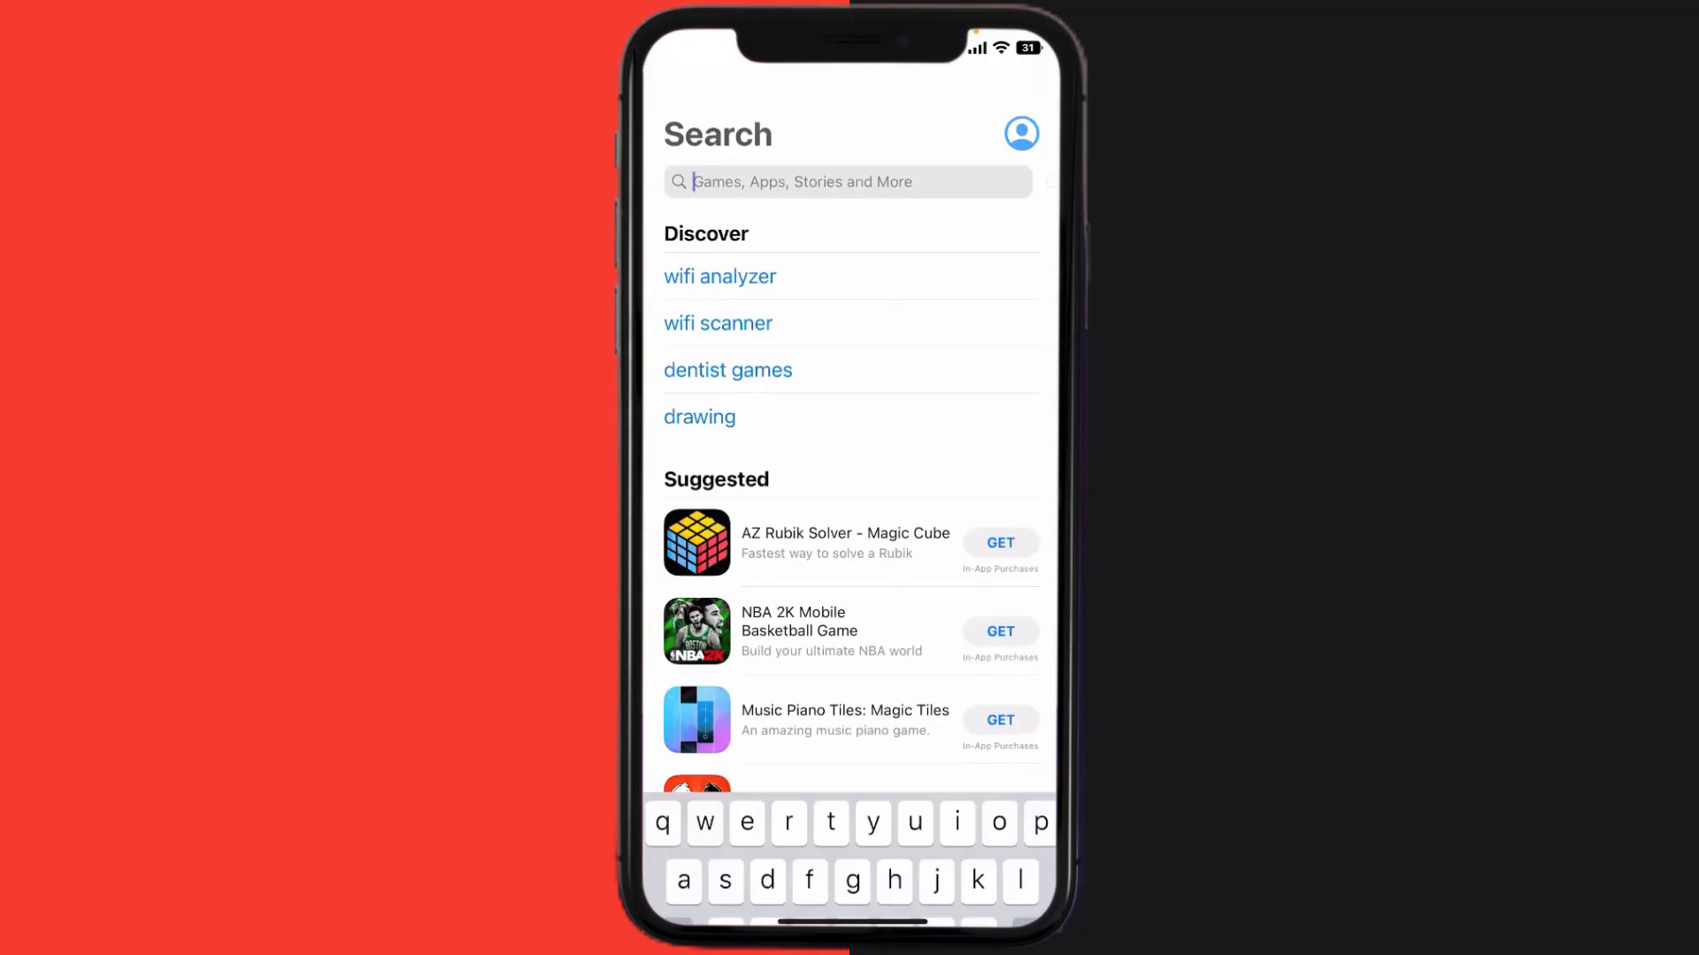
text(ticketek app)
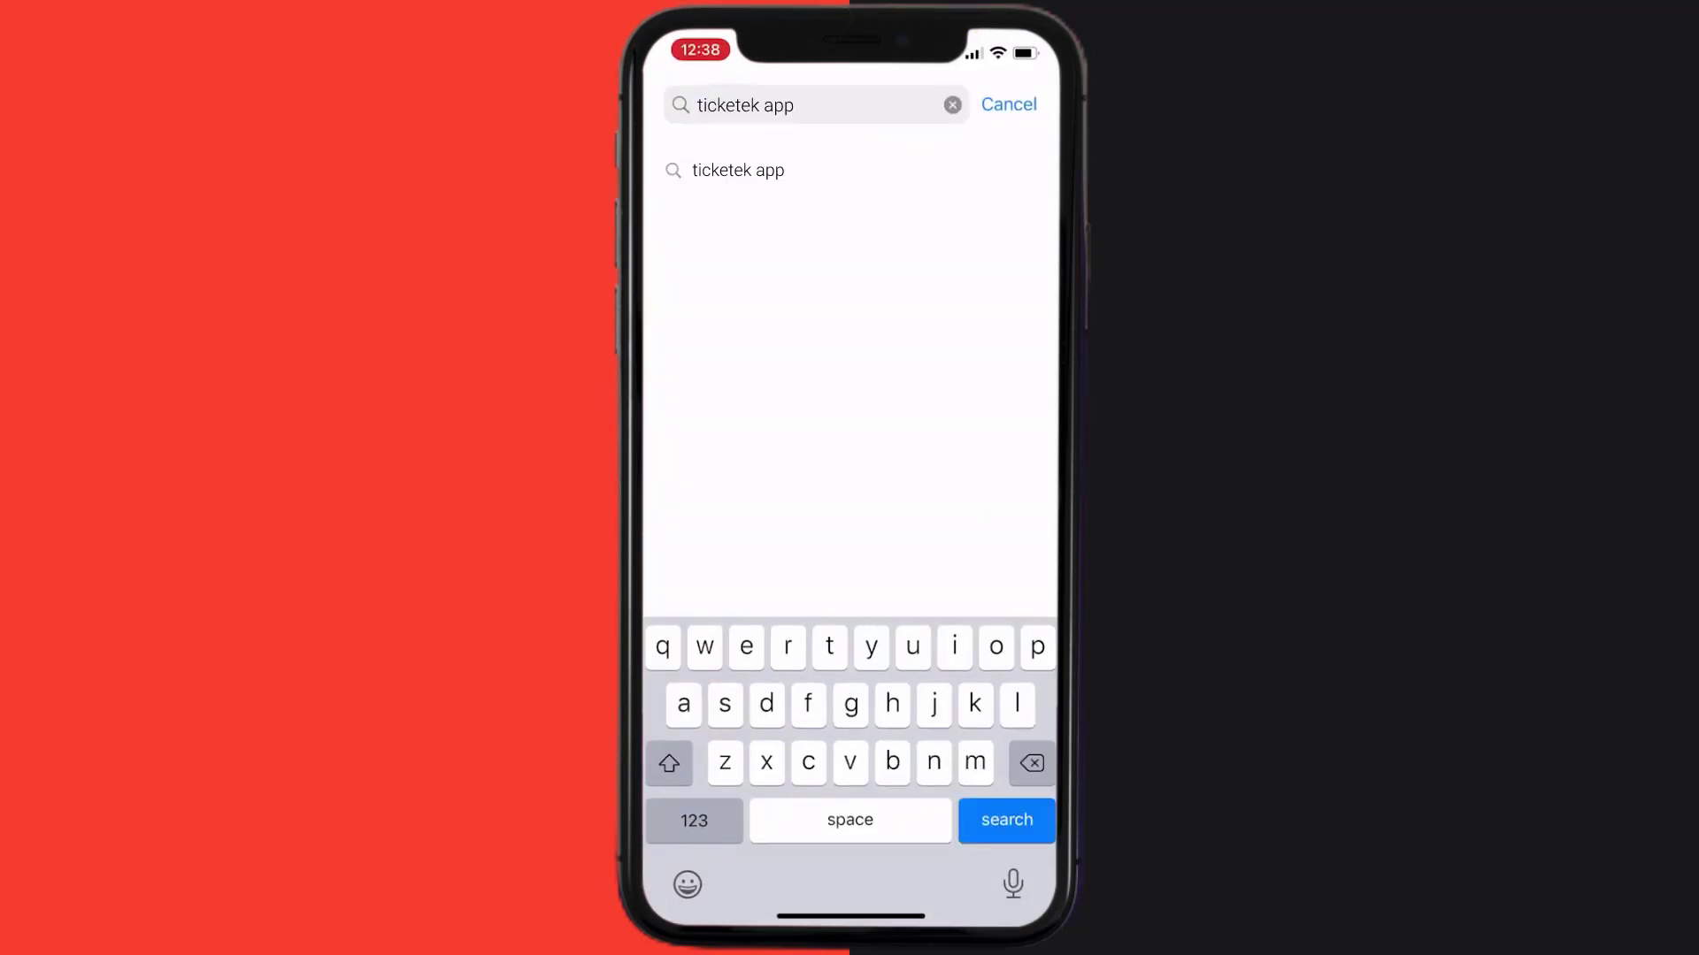
click(1005, 819)
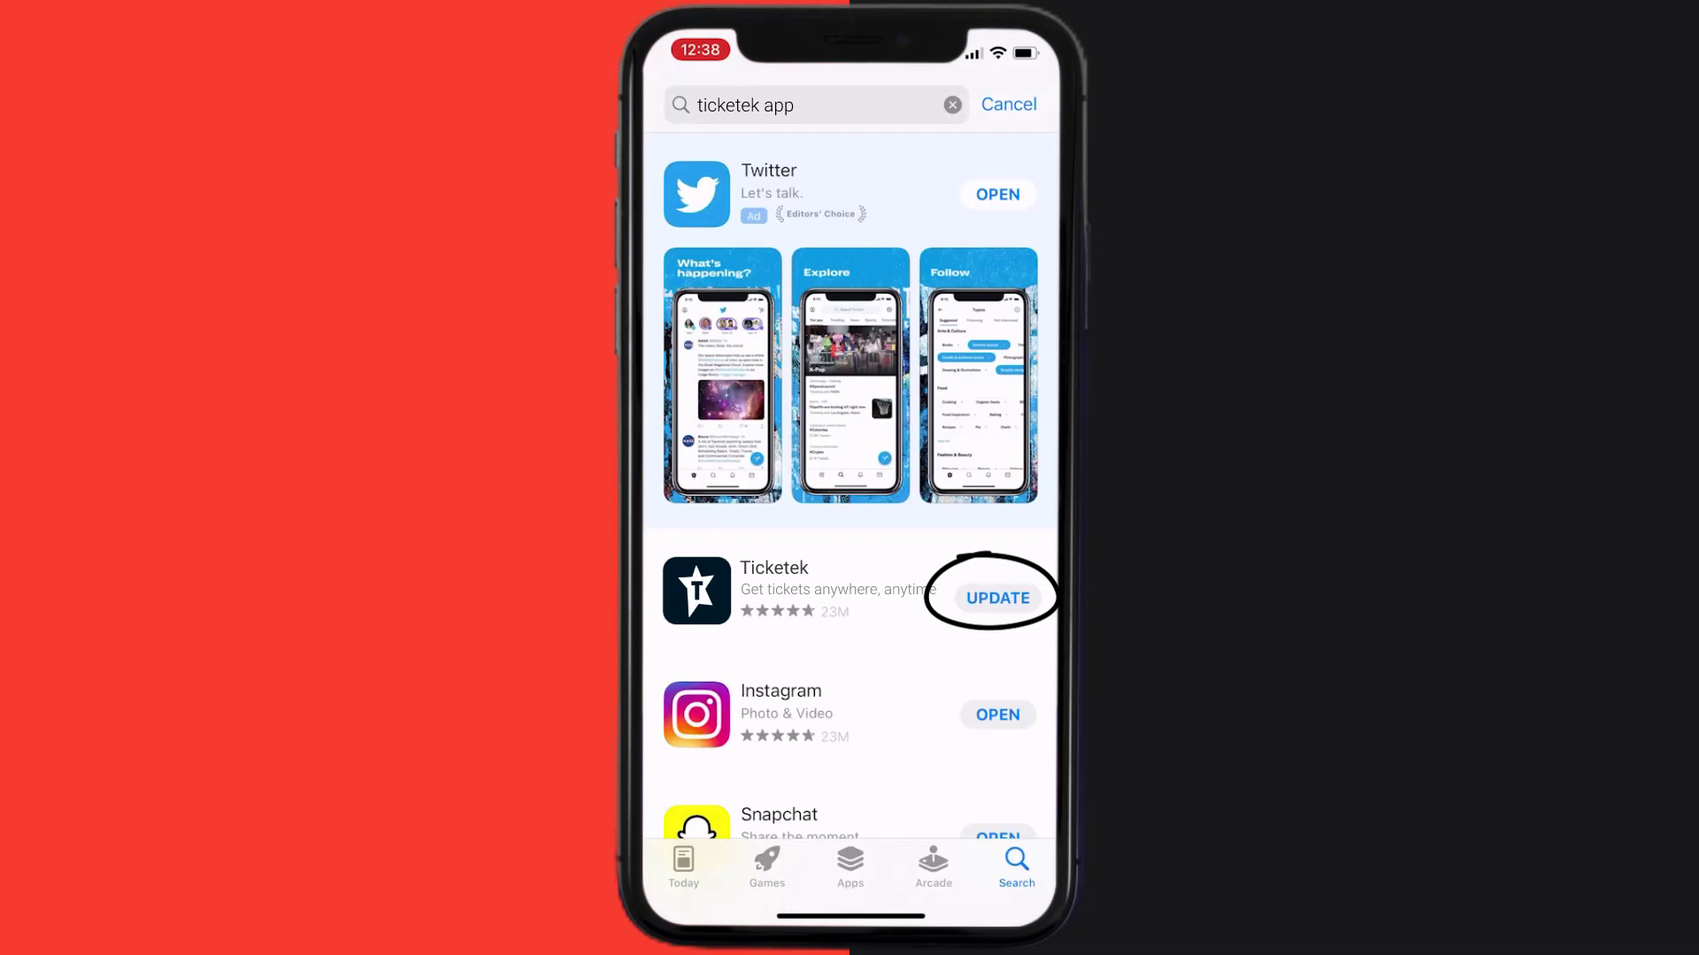
click(996, 596)
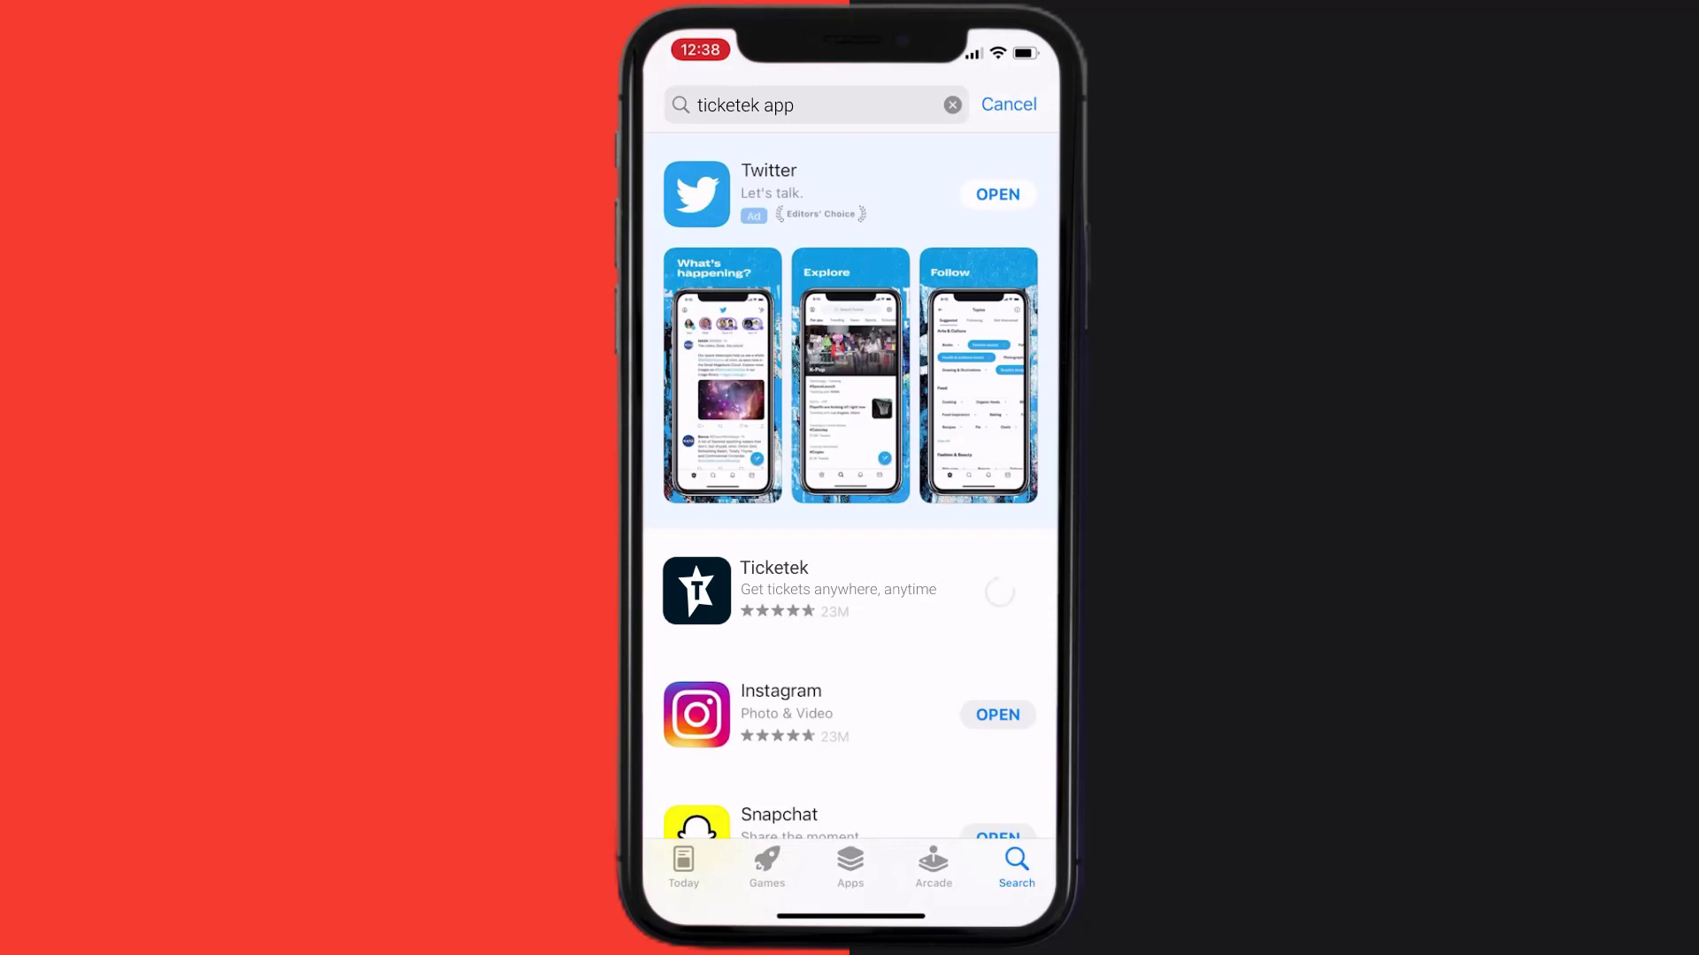
Show the iPhone Storage list in Settings with Ticketek at 78 MB
click(996, 596)
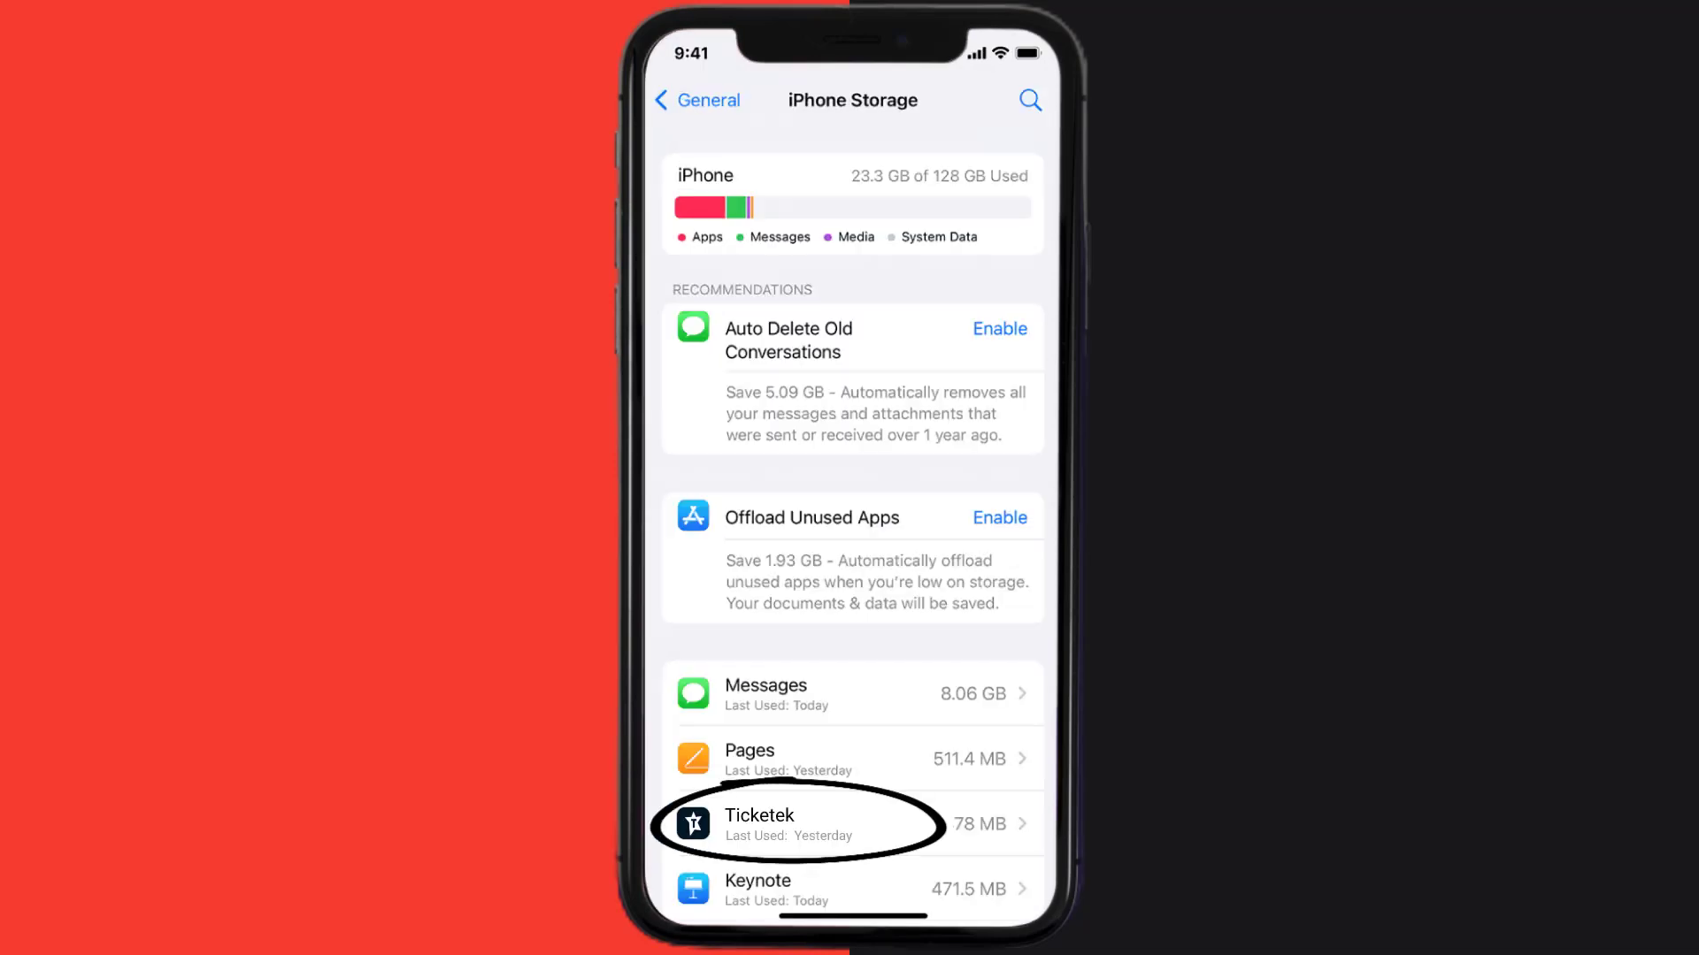
Offload Ticketek from iPhone Storage, keeping its 3.6 MB of documents and data
click(851, 823)
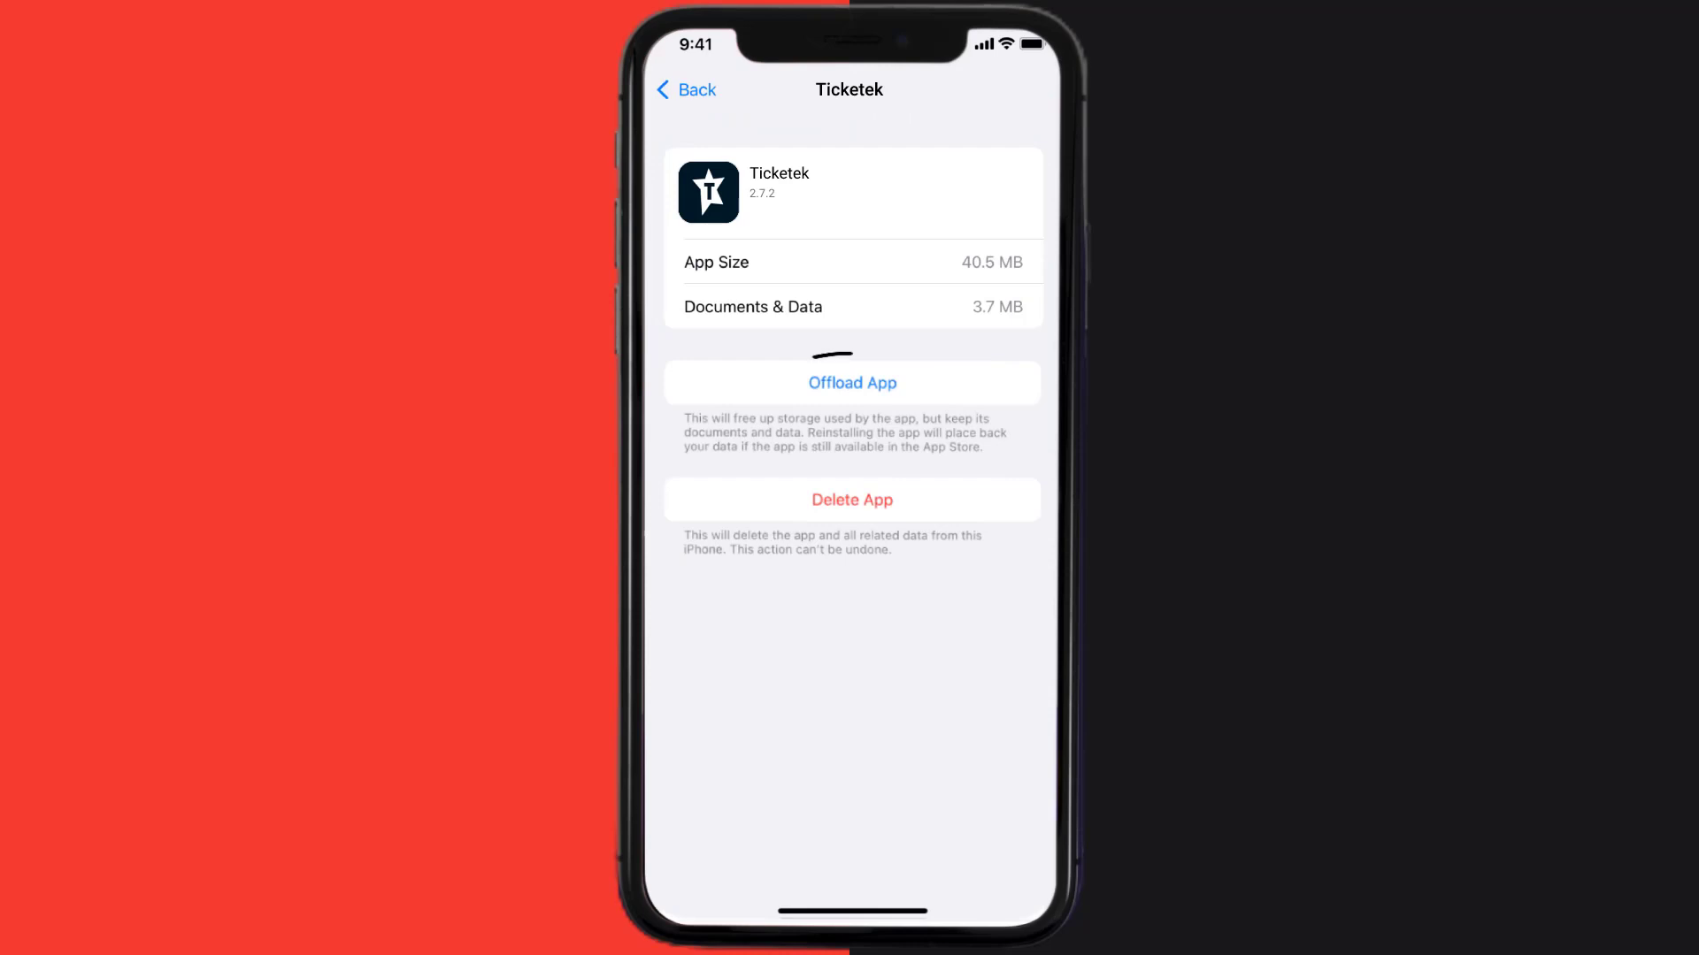
click(851, 382)
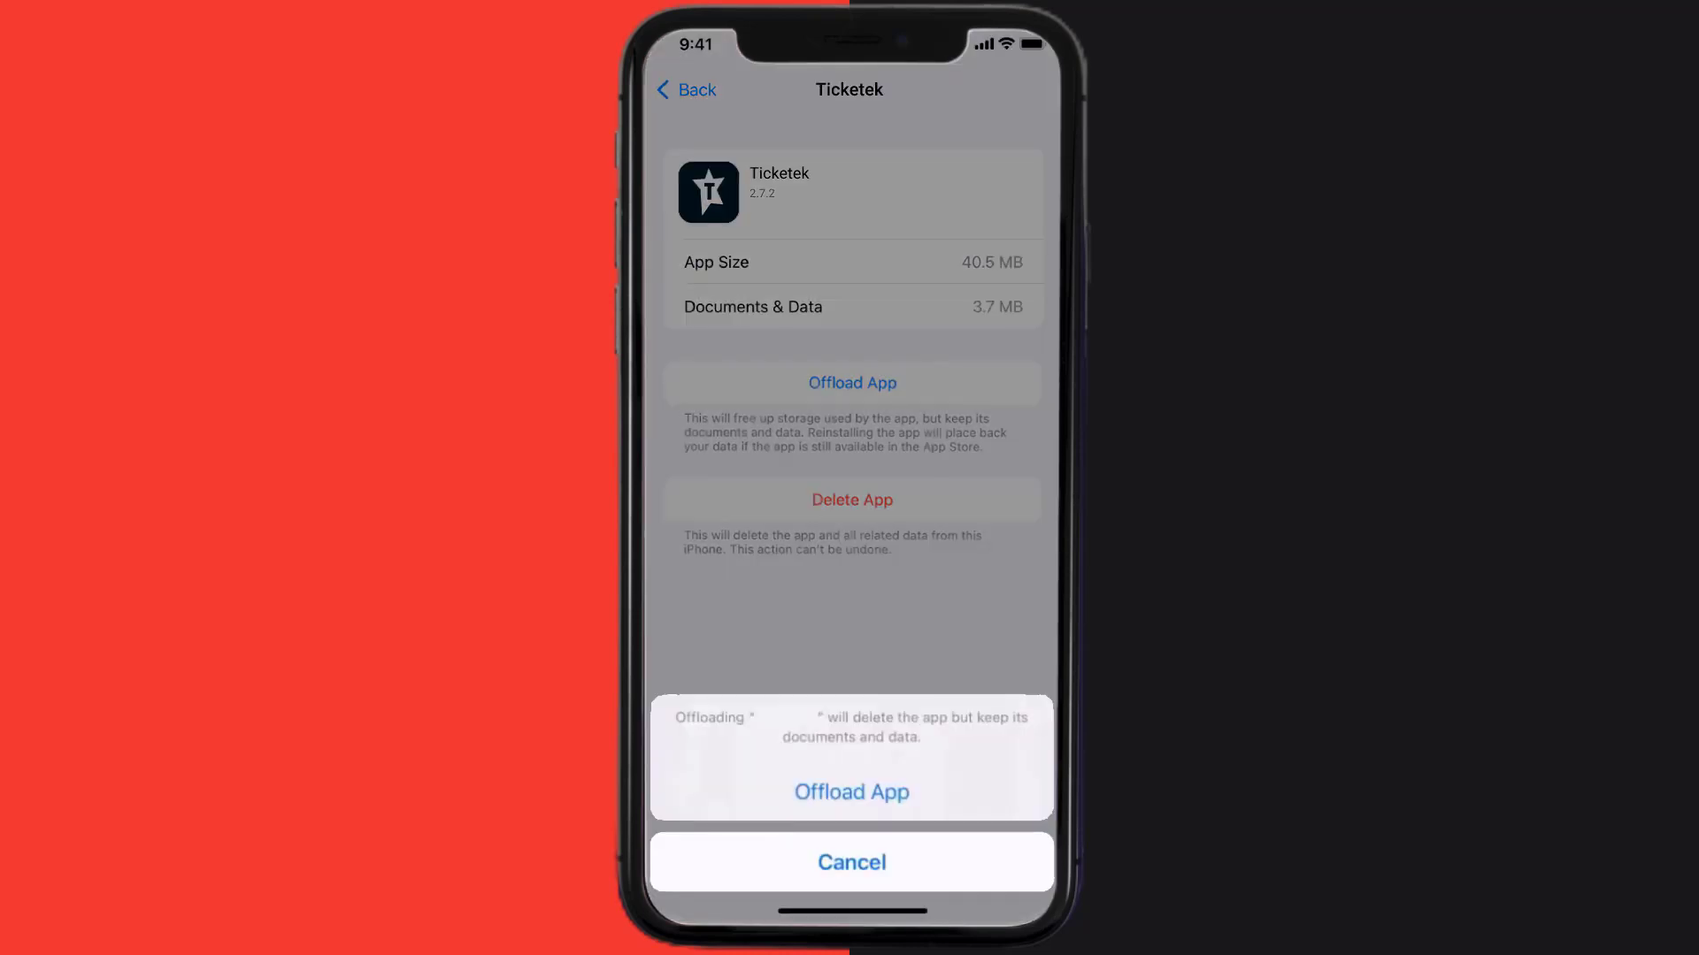
click(851, 790)
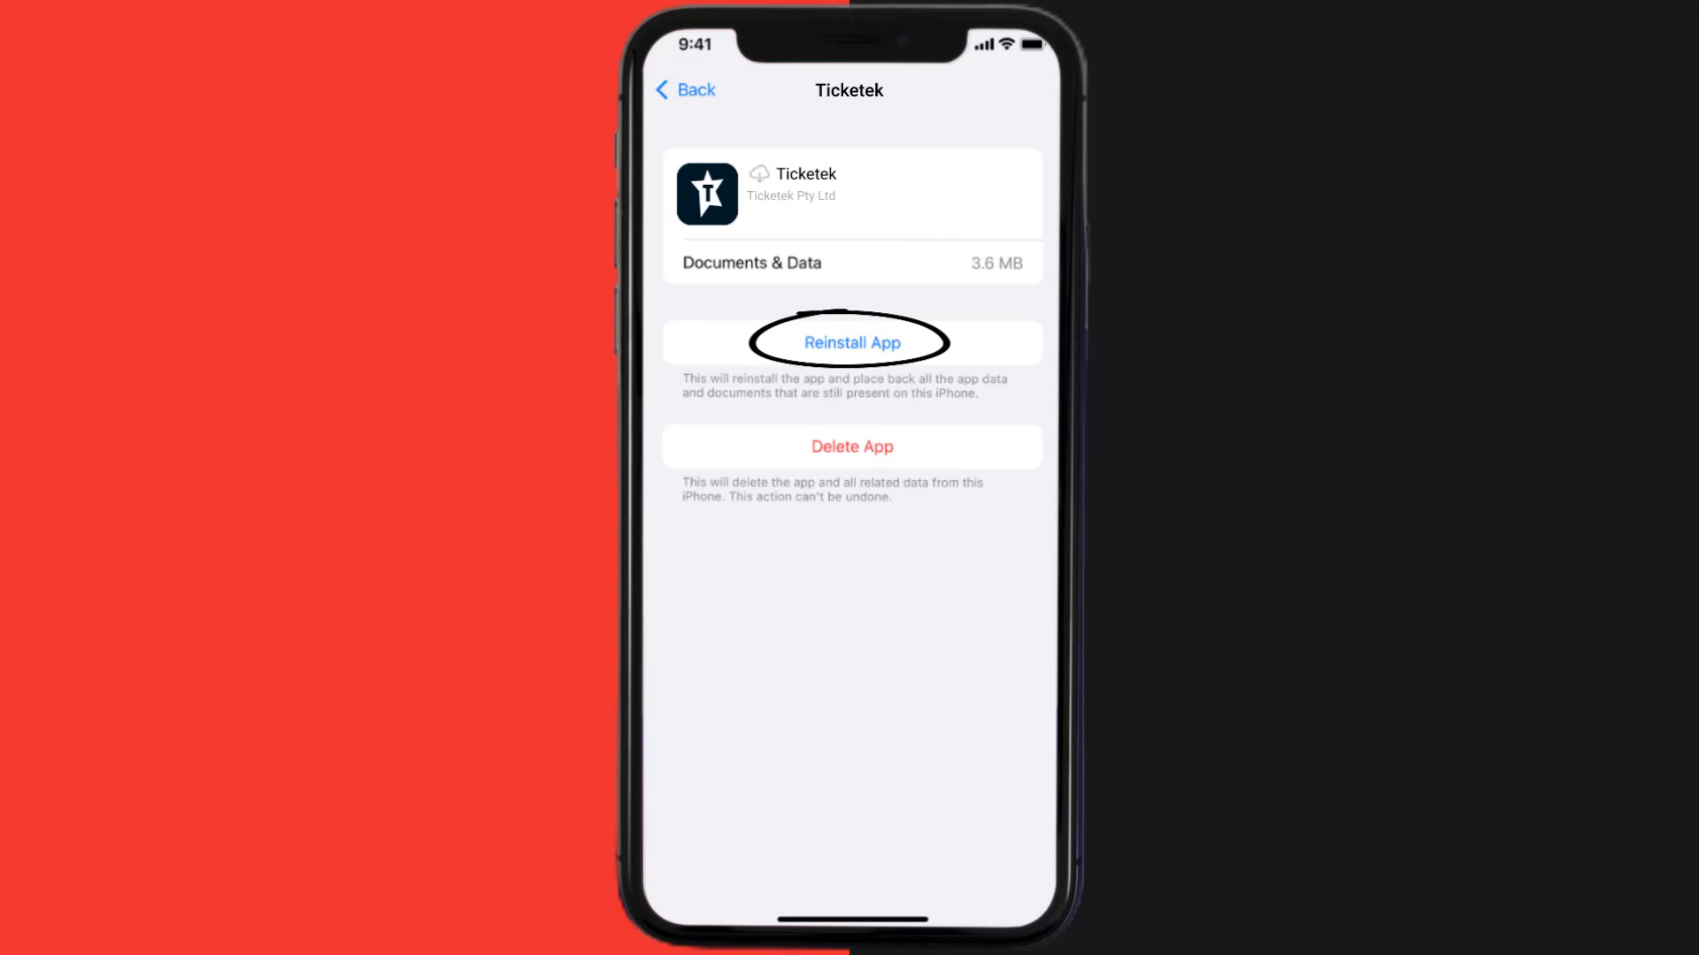
Reinstall the offloaded Ticketek, delete it with its data, and return to the App Store search
click(851, 341)
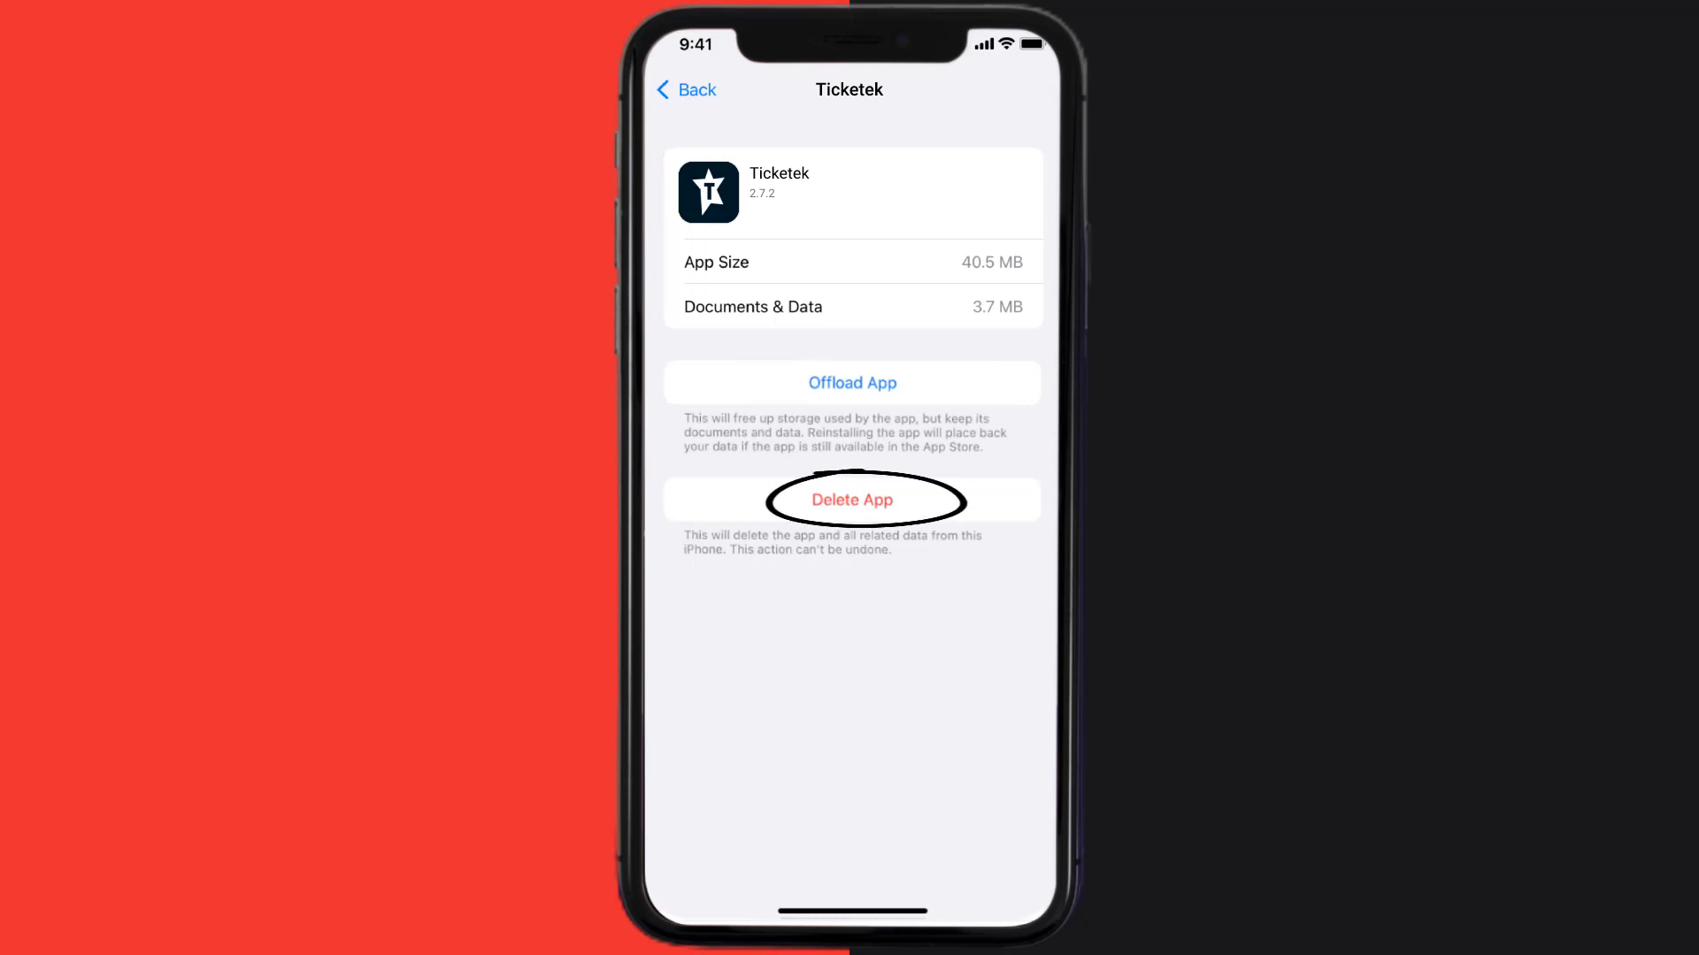
click(851, 499)
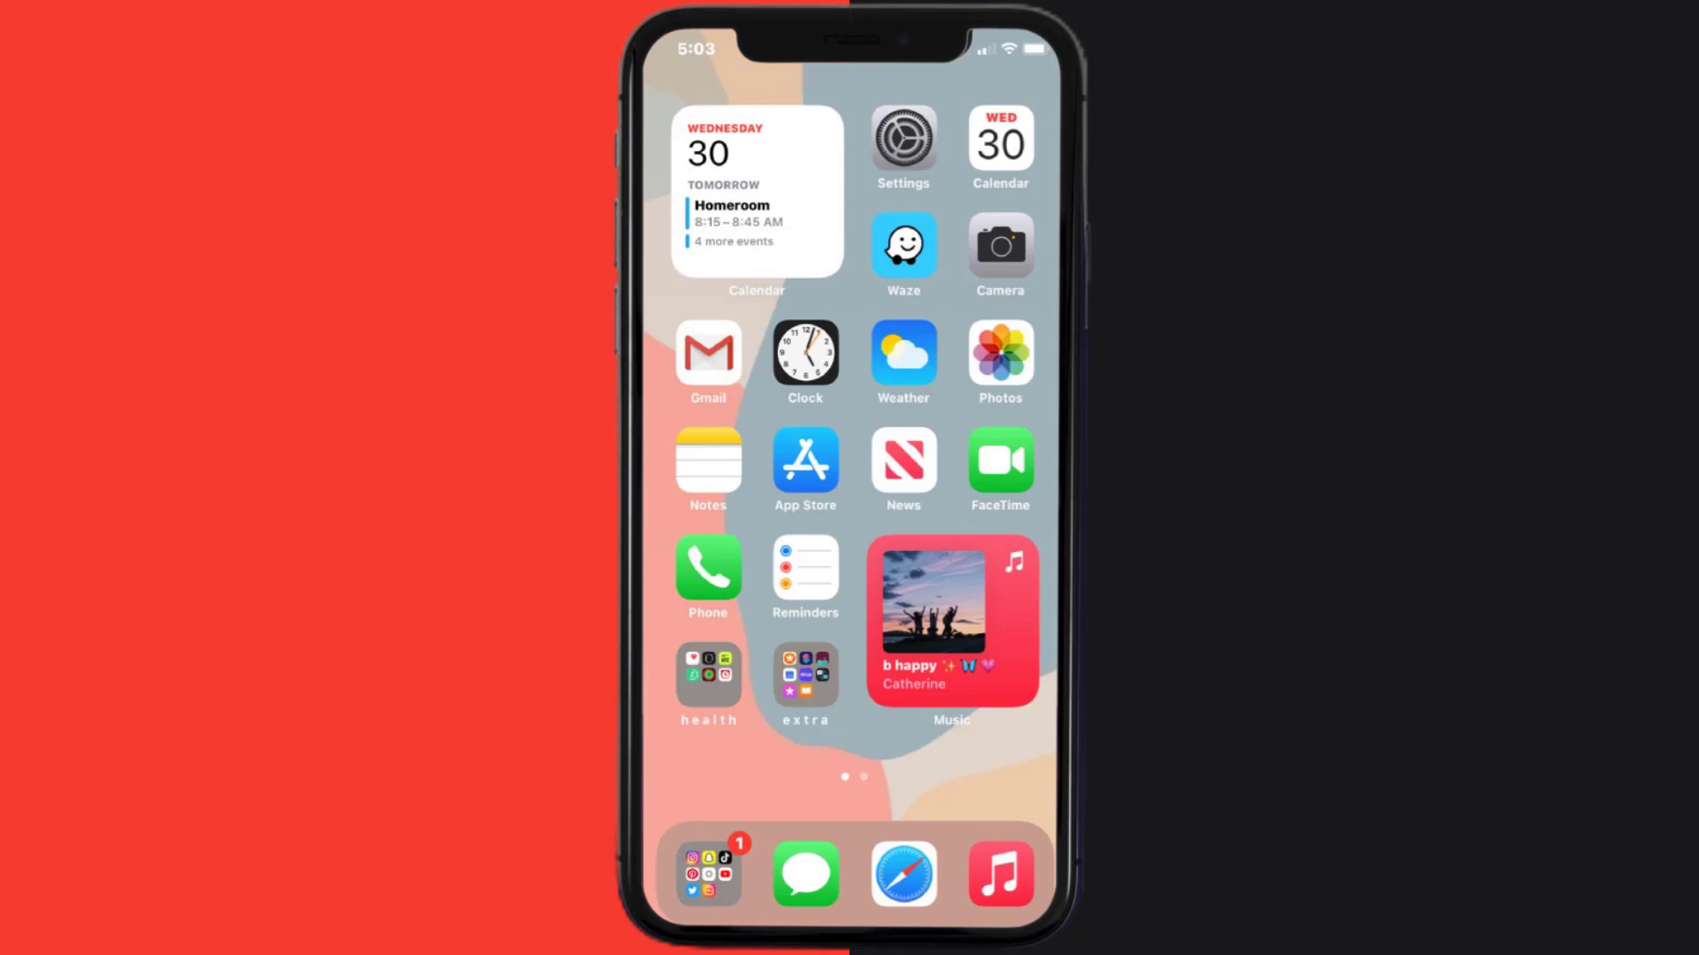
click(805, 460)
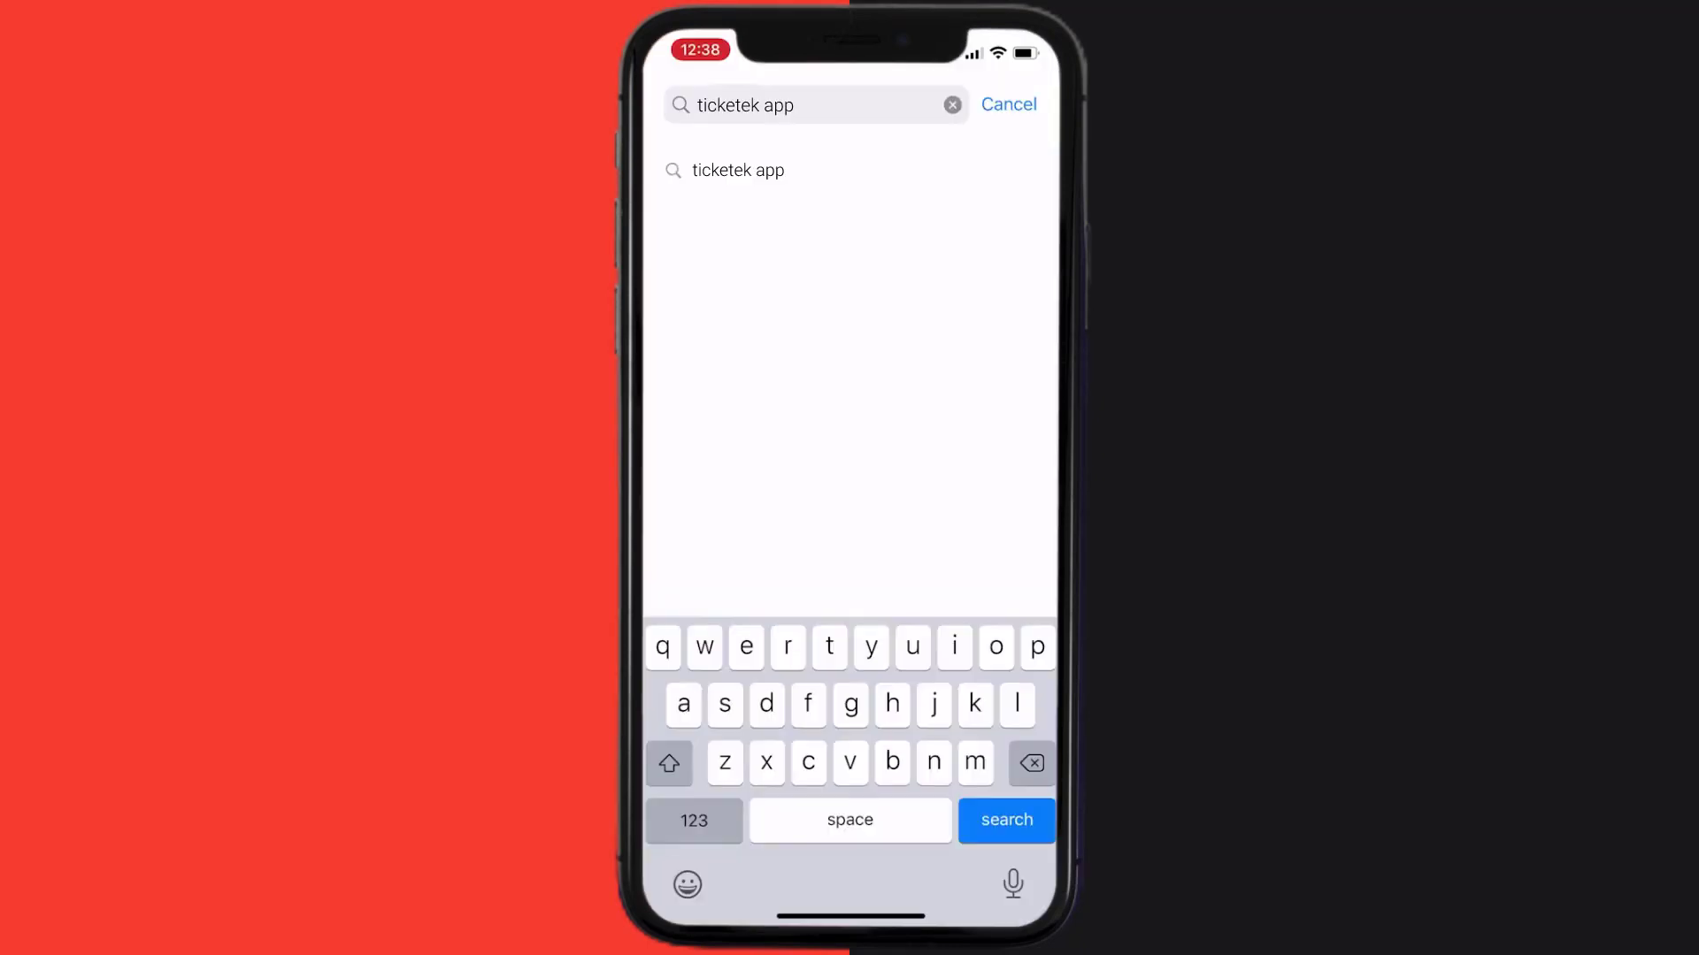
Search 'ticketek app' again and download Ticketek with GET
click(1005, 819)
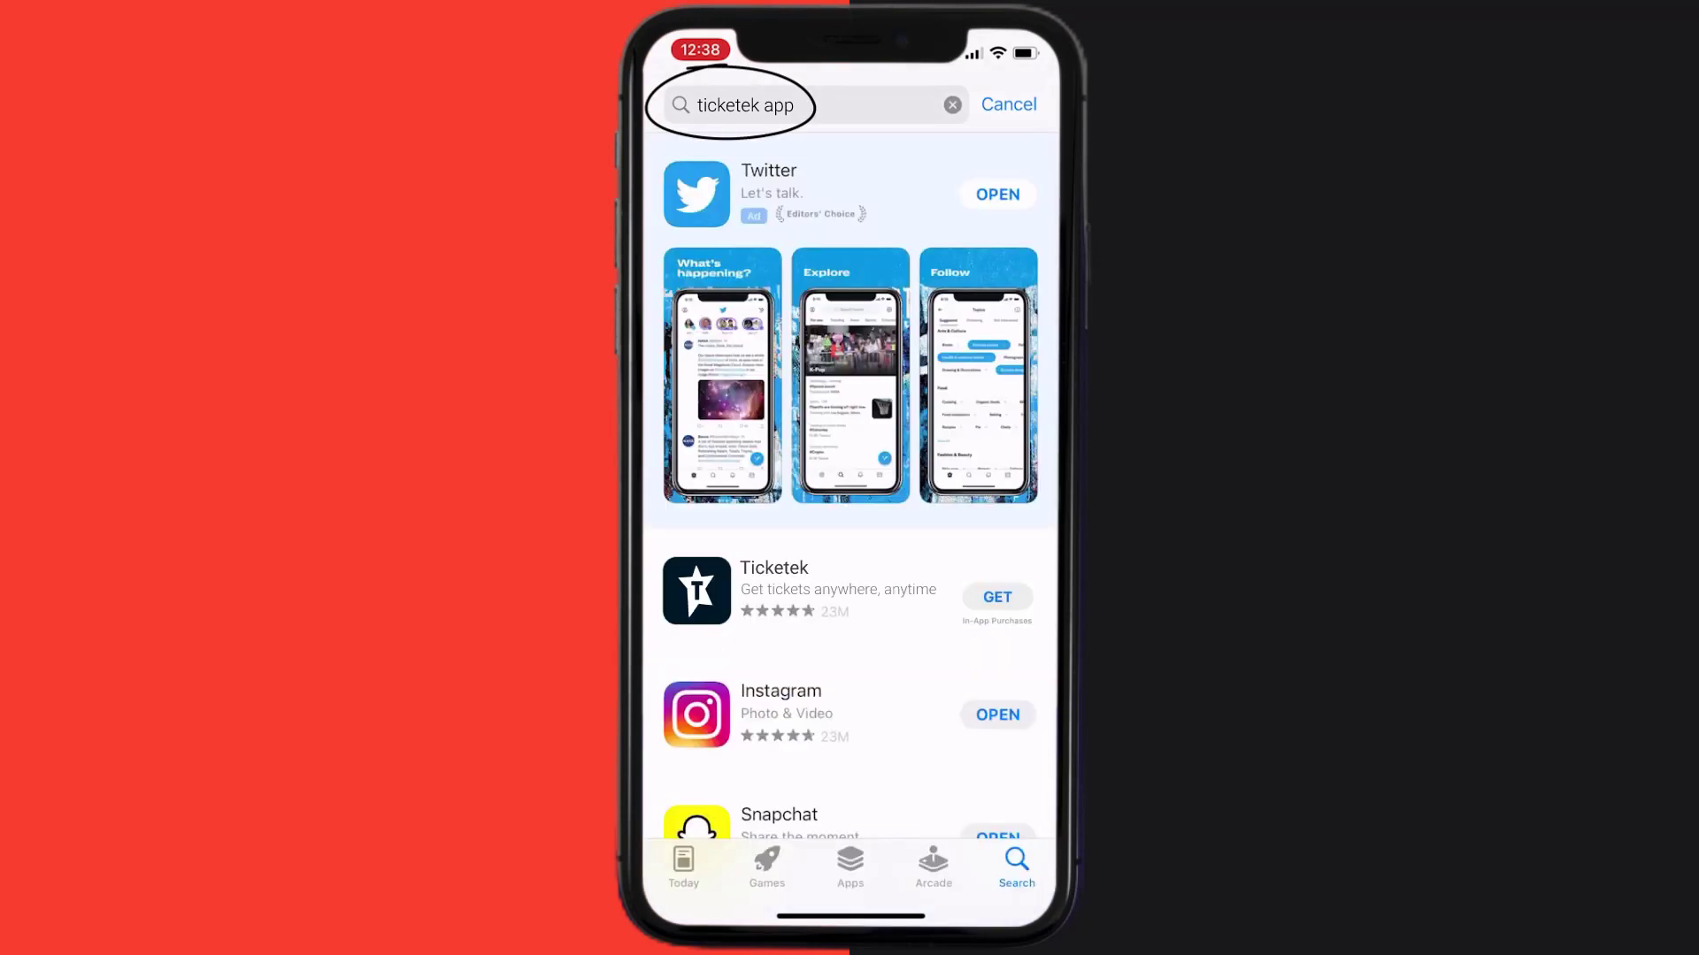
click(994, 596)
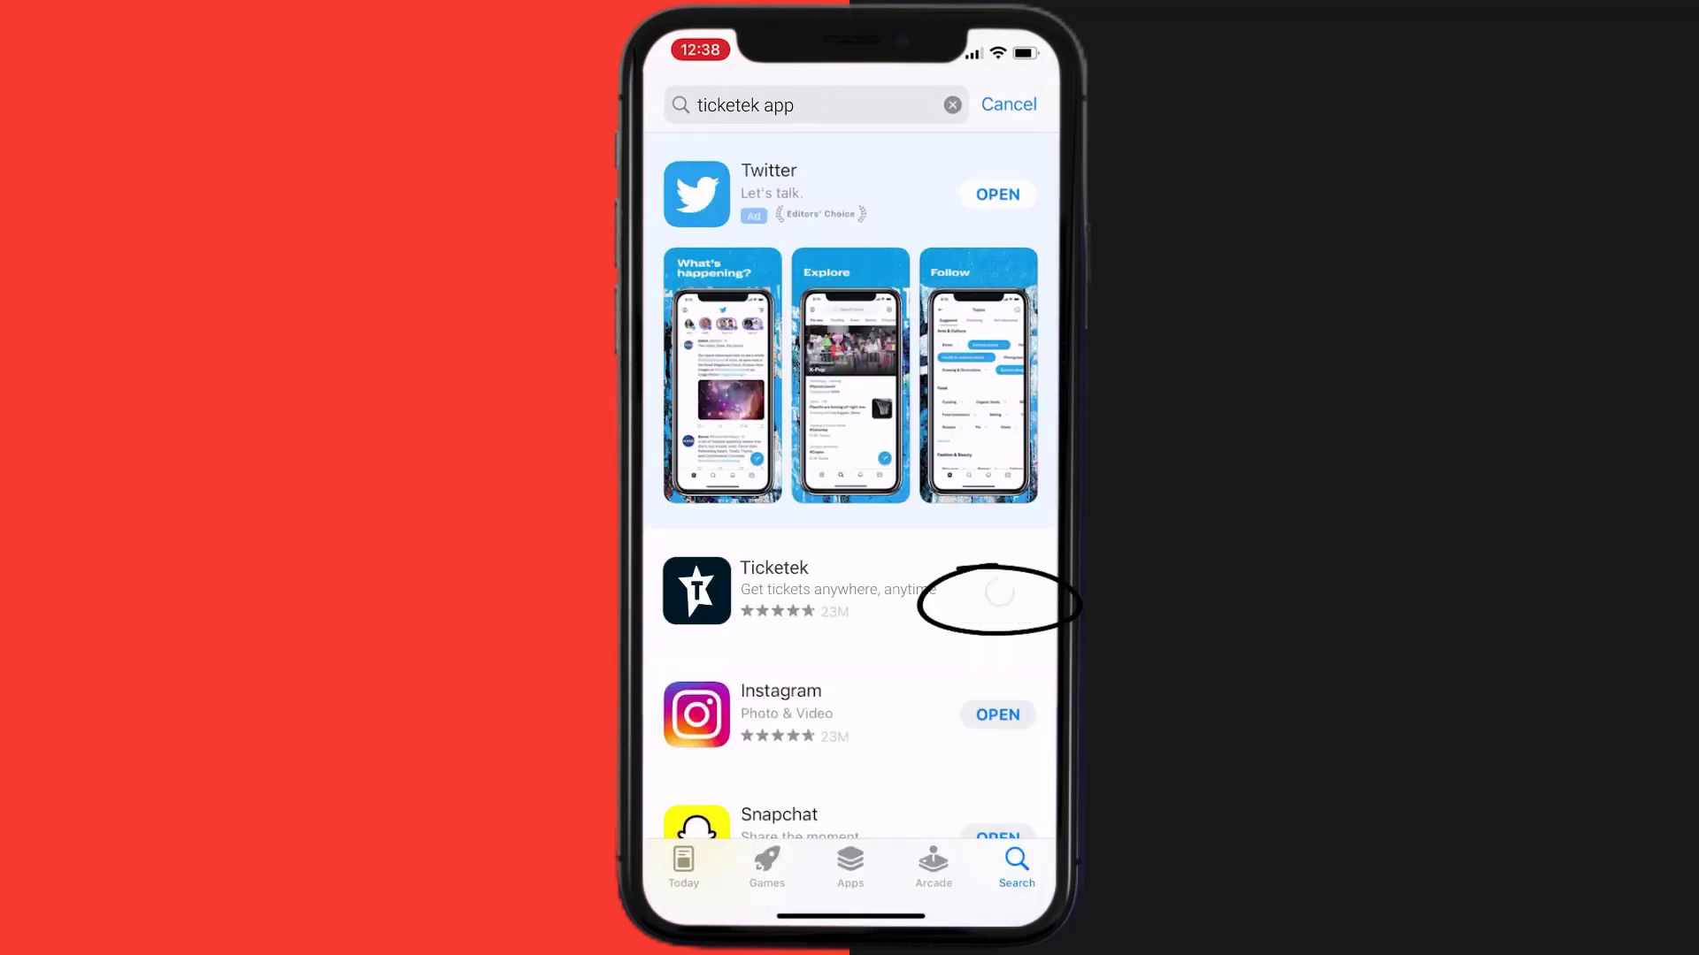